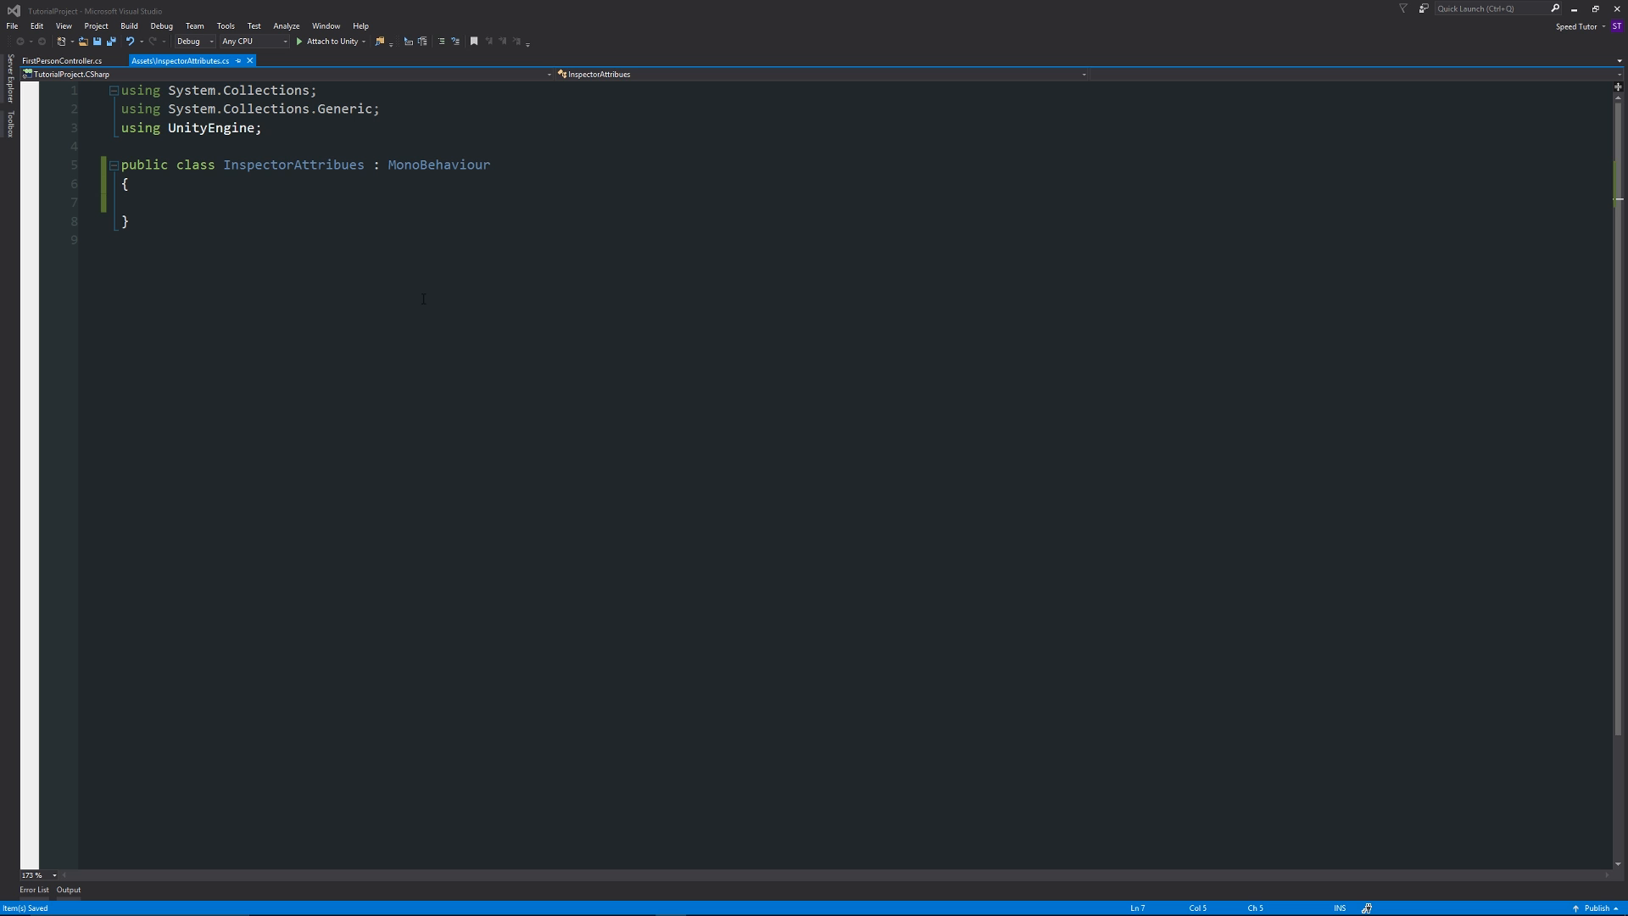
{"action": "mouse_move", "coordinate": [244, 320]}
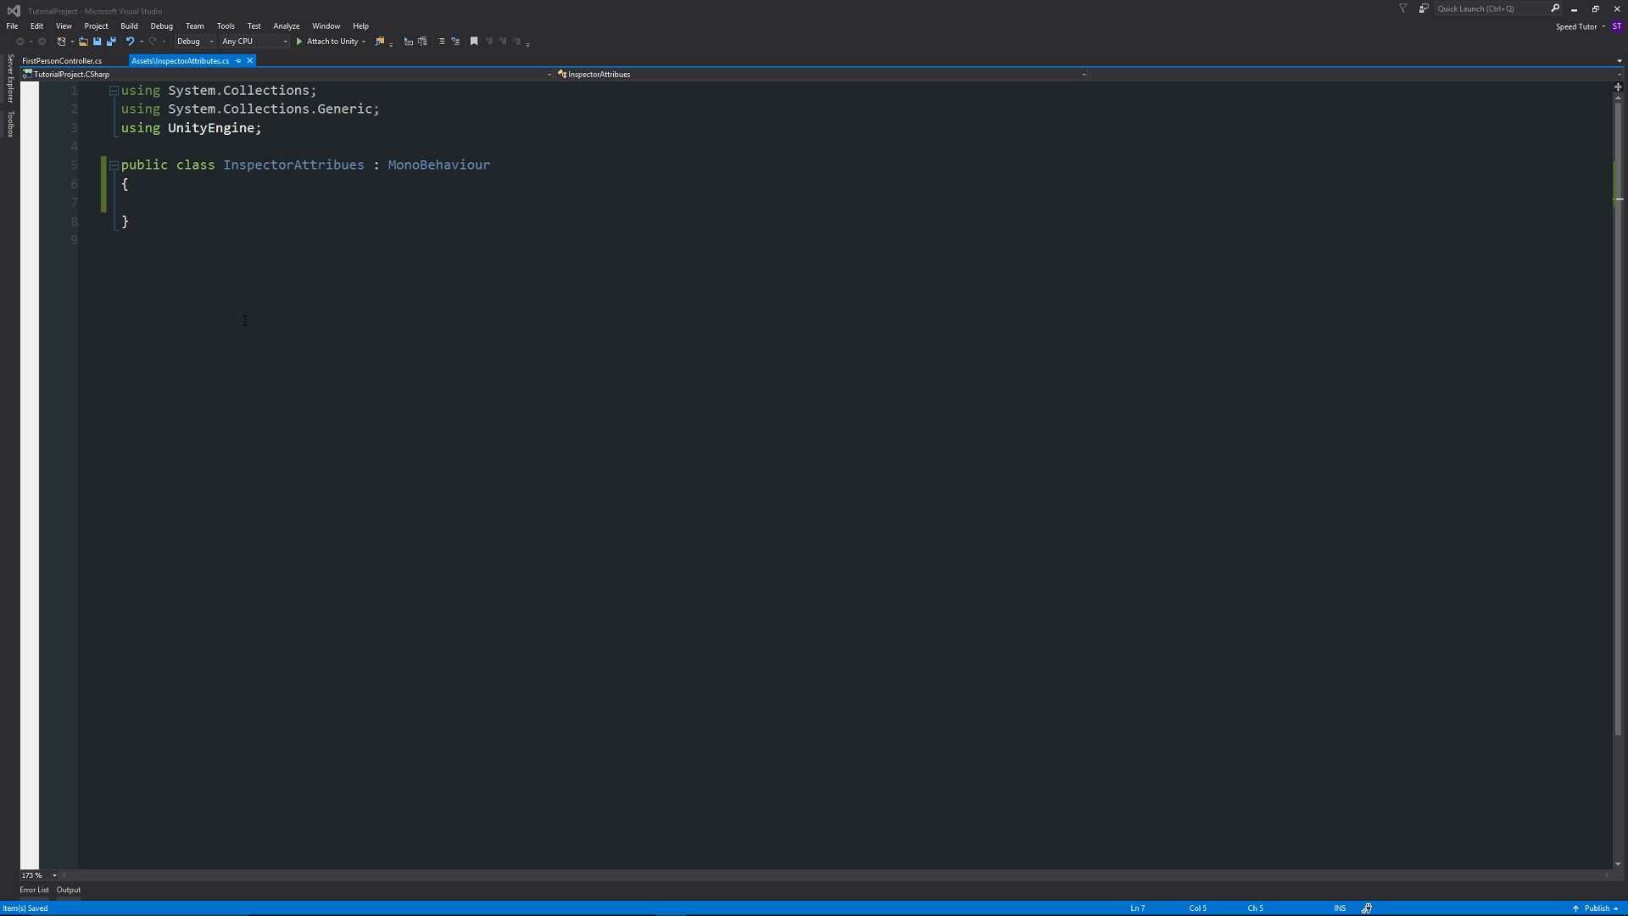
- Start a new member line with 'public' inside the InspectorAttributes class body
{"action": "type", "text": "public"}
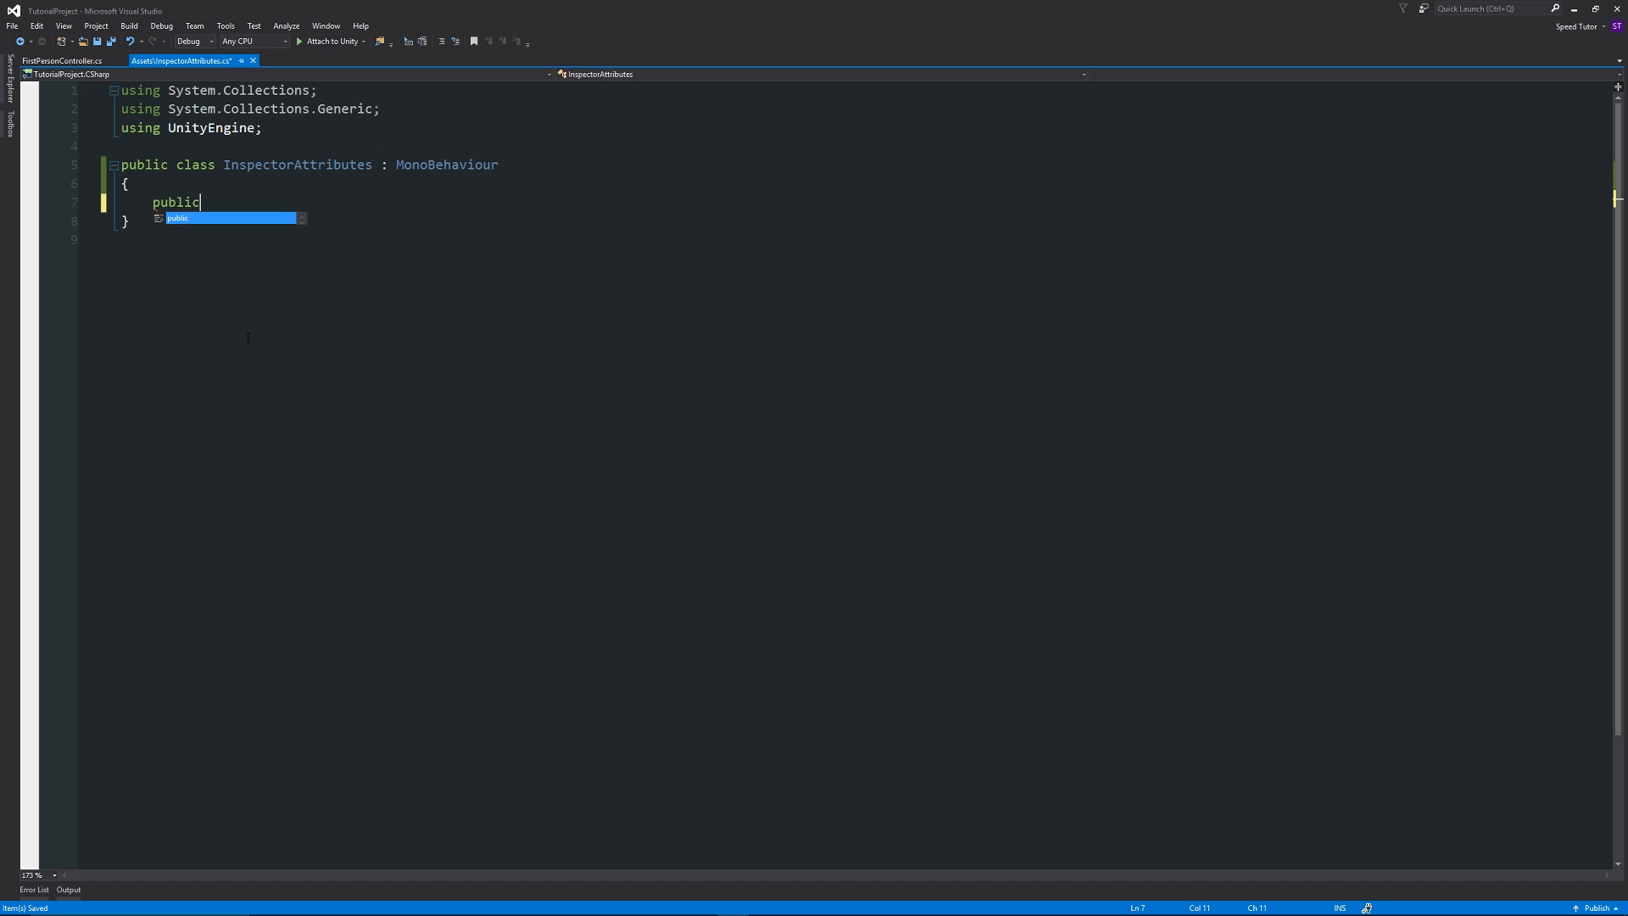
- Complete the line as 'public float health = 10.0f;' and briefly switch to Unity
{"action": "type", "text": "float he"}
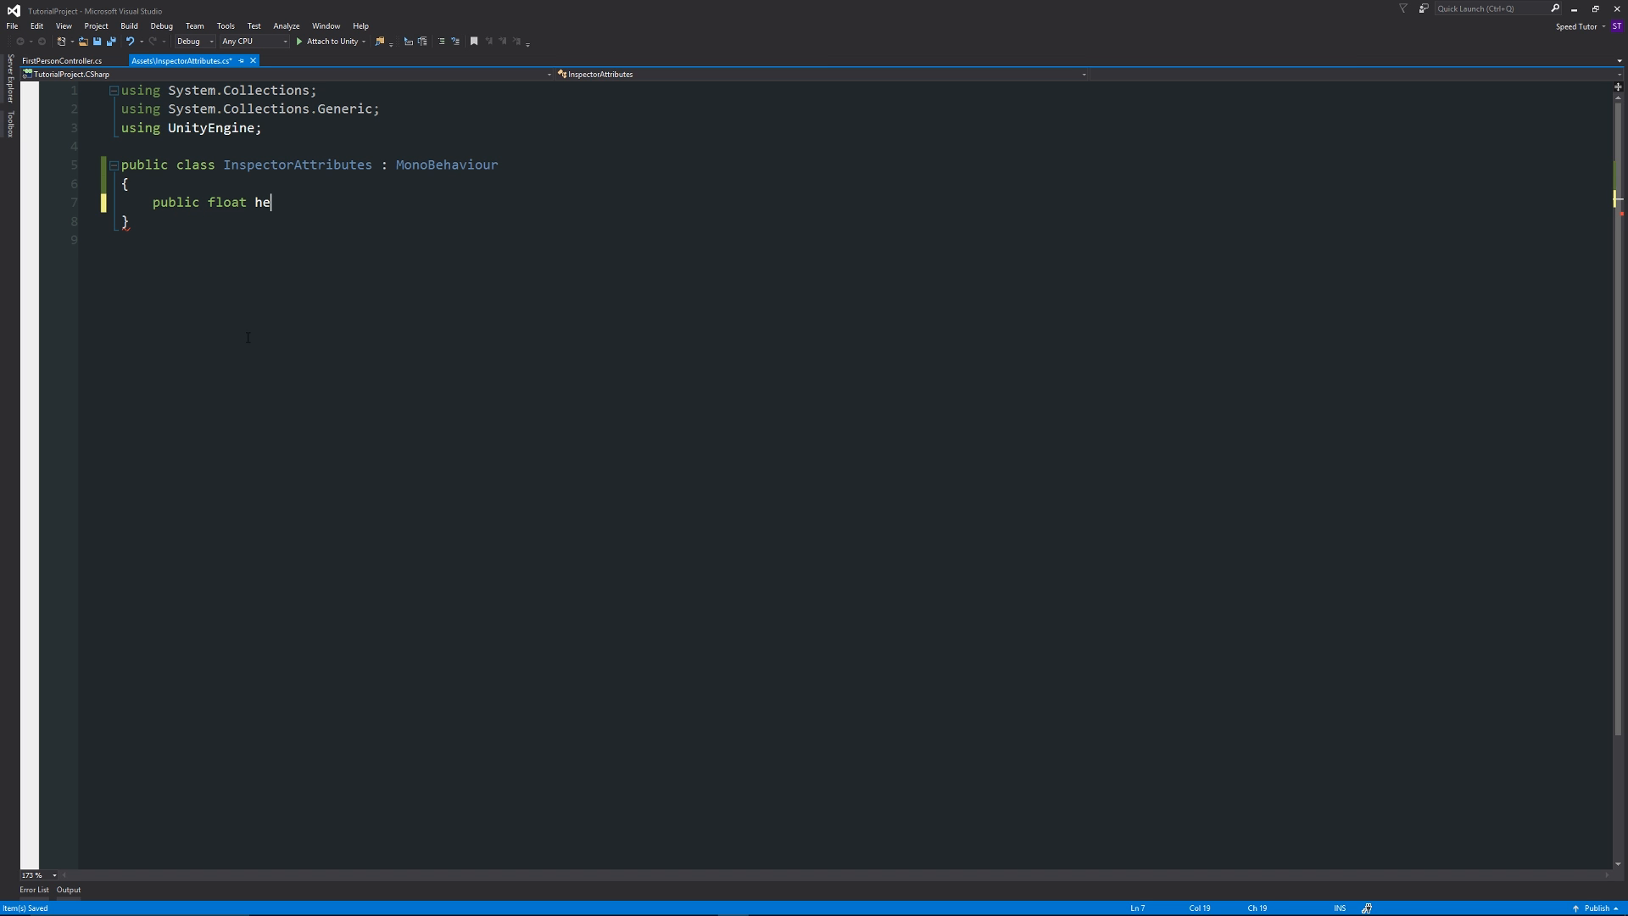
{"action": "type", "text": "alth = 10"}
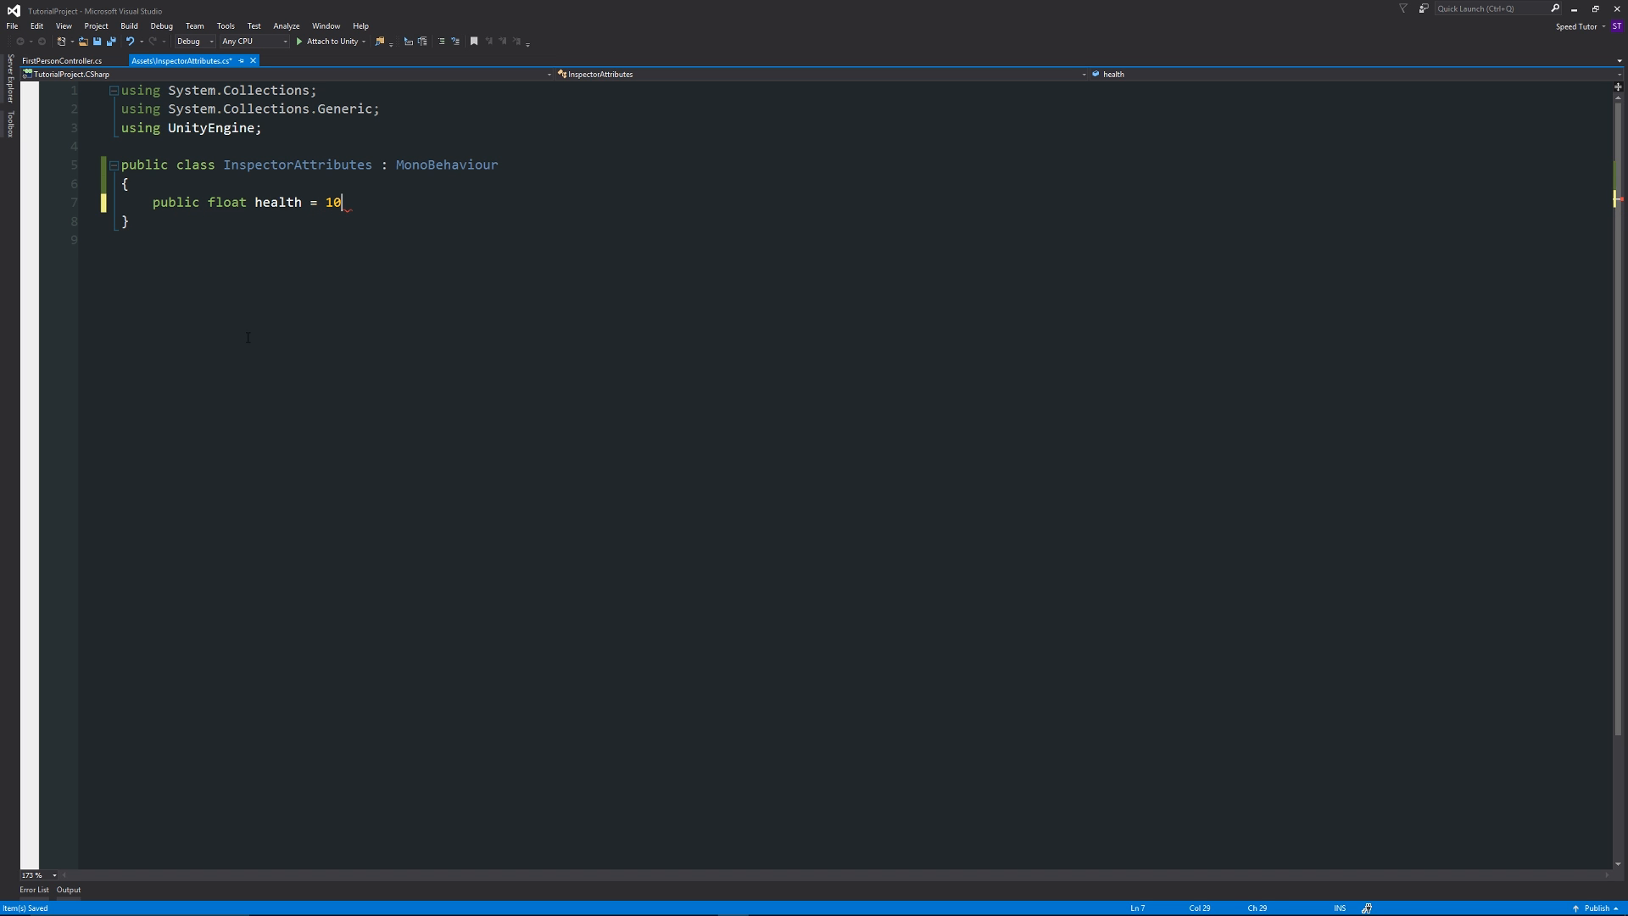
{"action": "type", "text": ".0f;"}
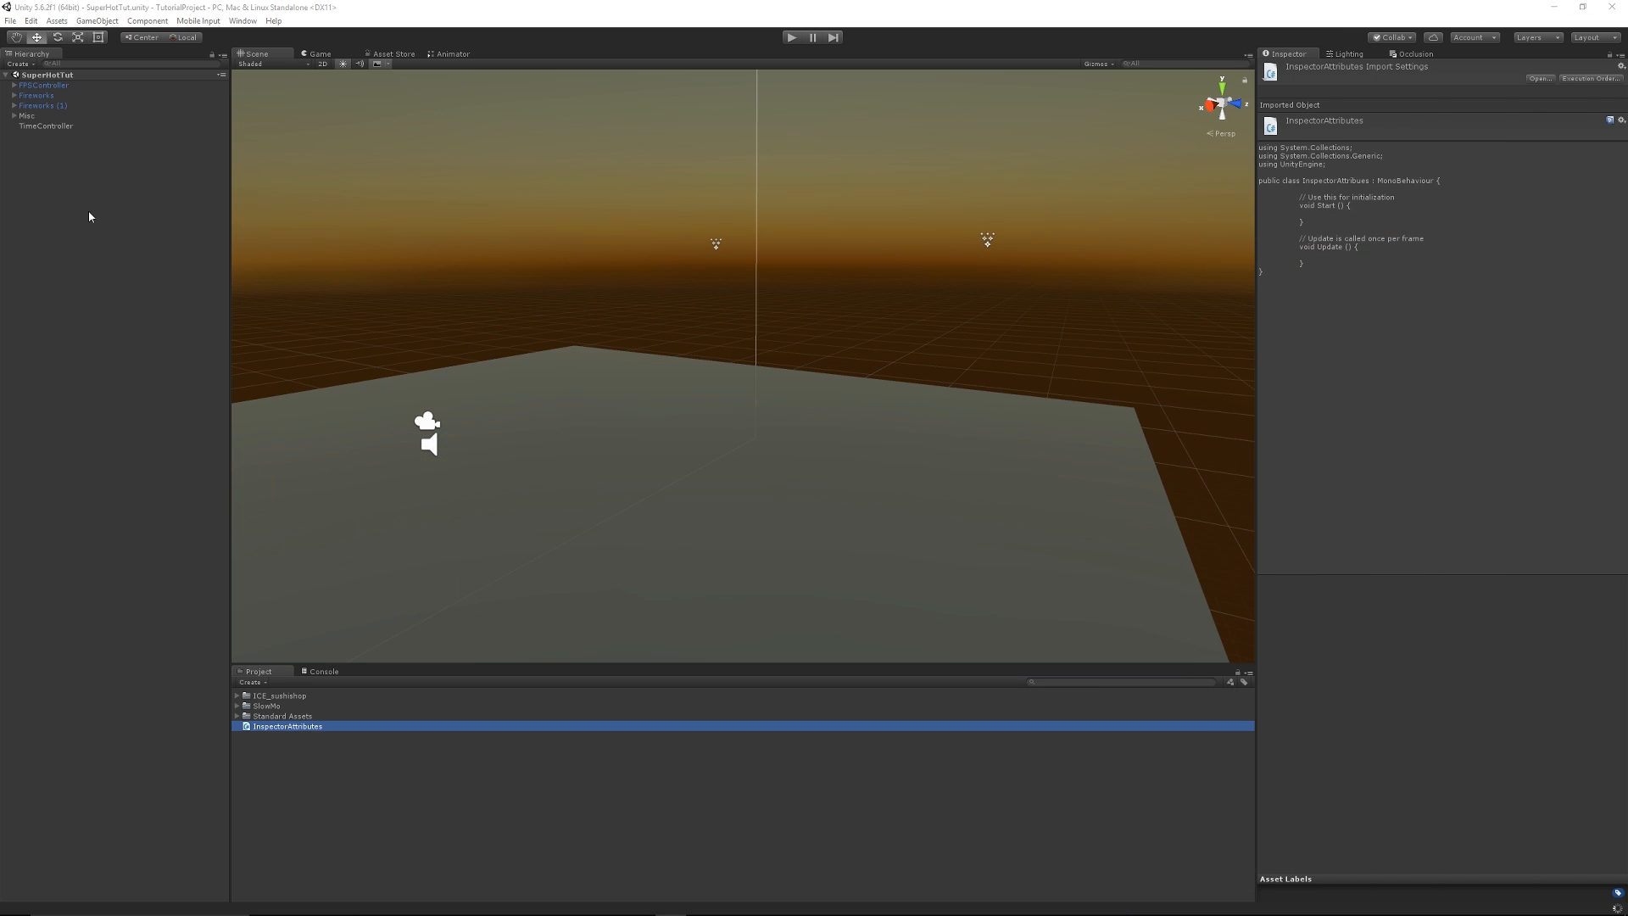
{"action": "left_click", "coordinate": [44, 85]}
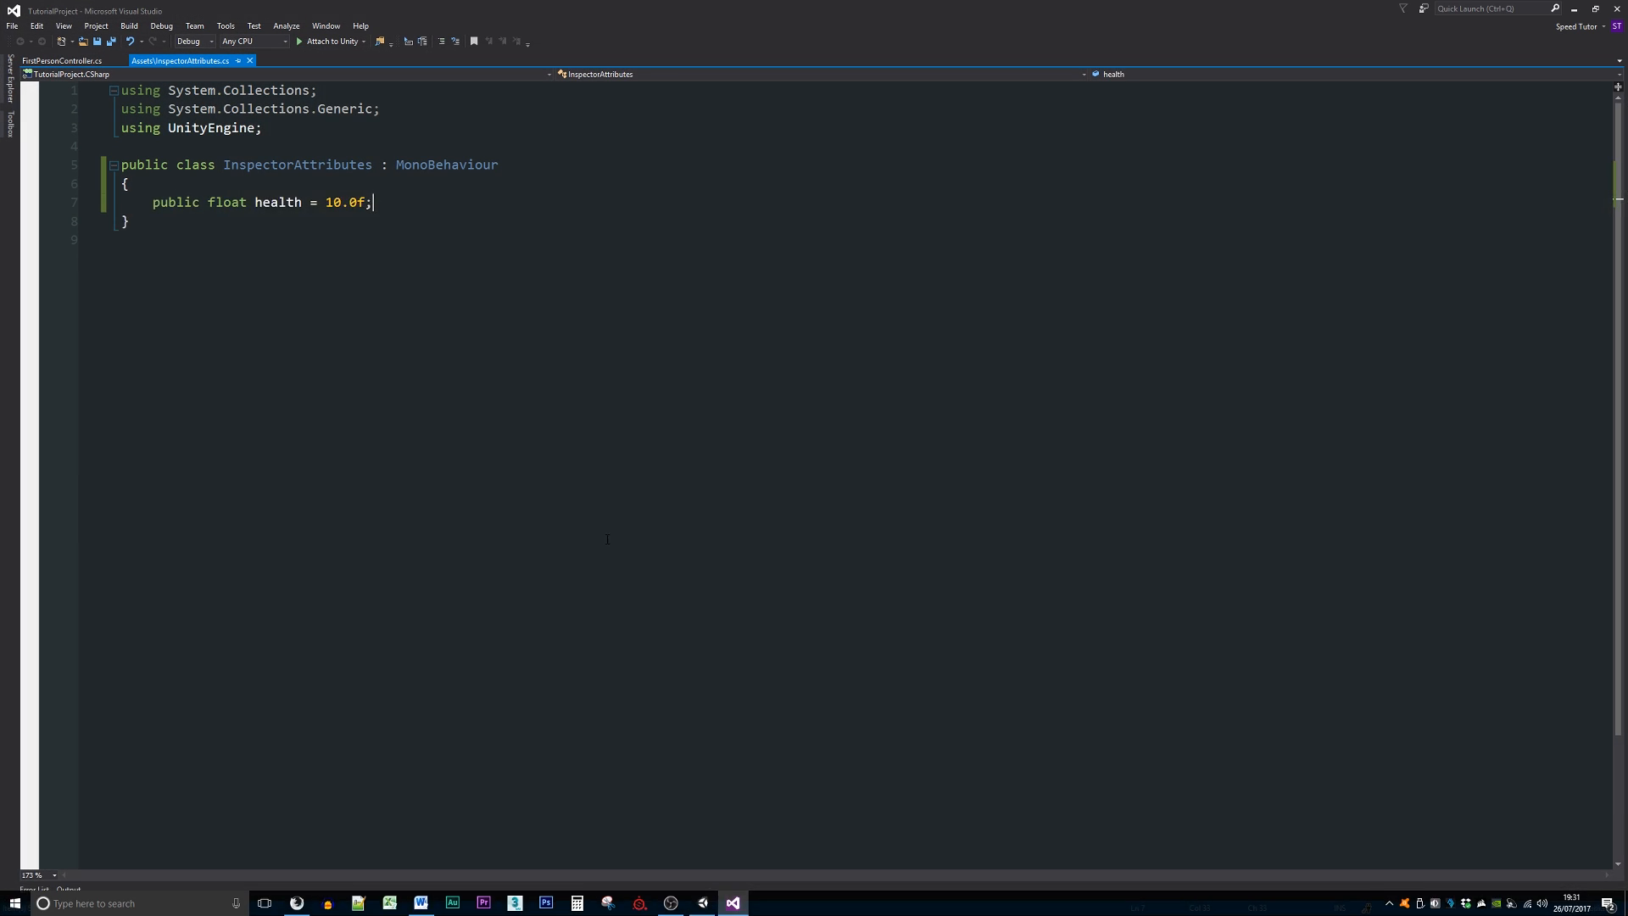
- Insert an empty '[]' attribute bracket pair on the line above health
{"action": "type", "text": "[]"}
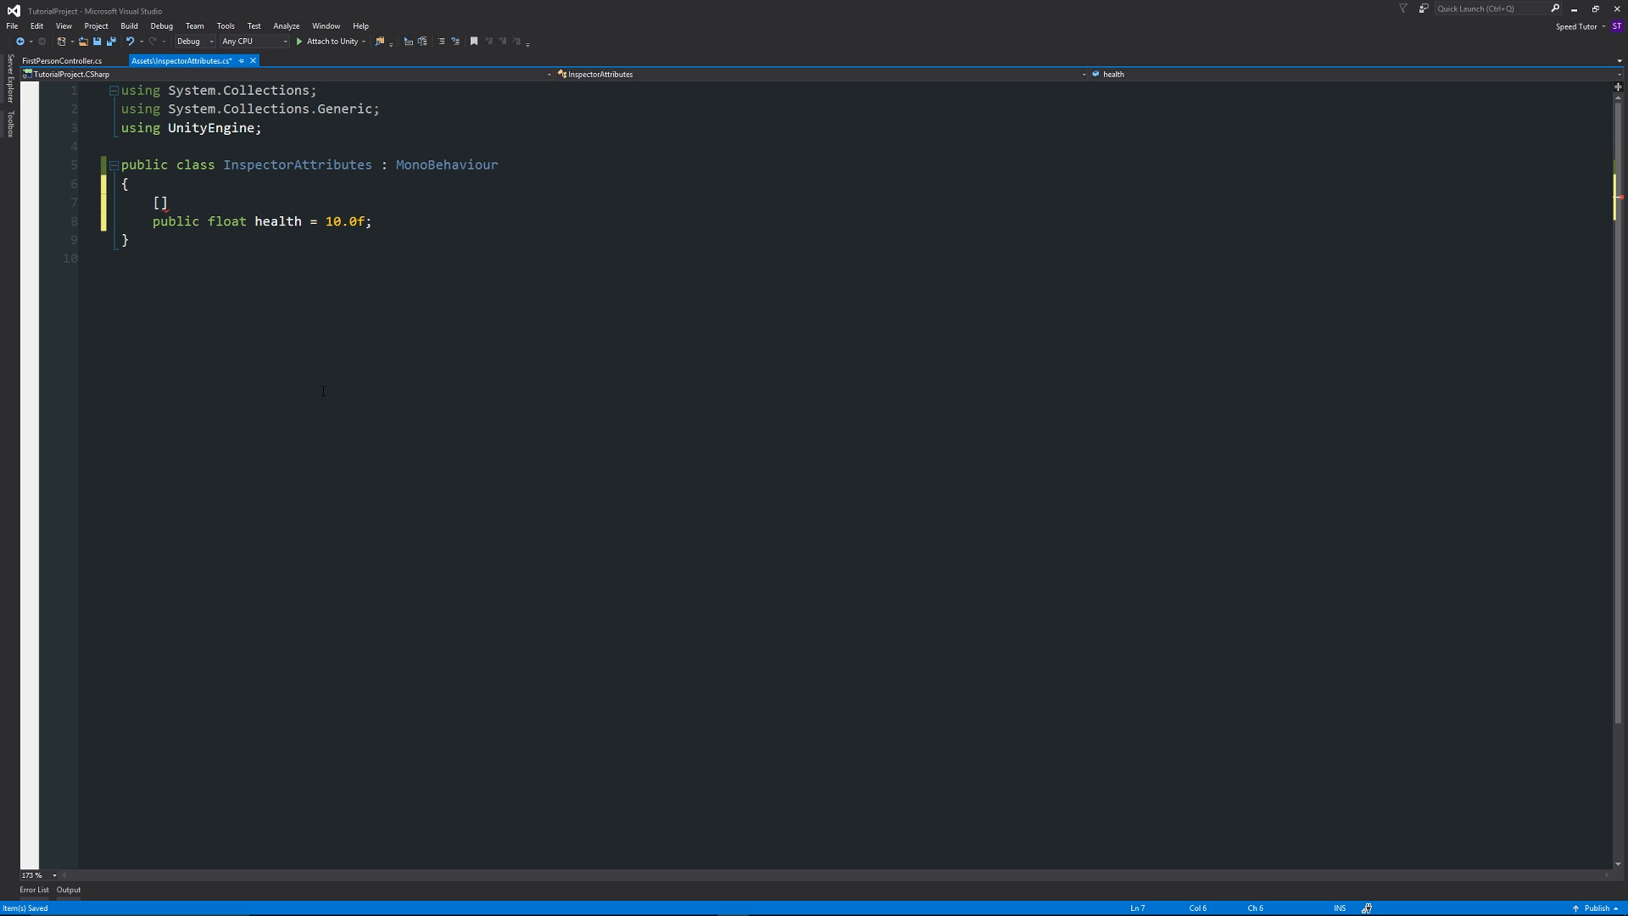
- Type Tooltip("") with an empty string inside the attribute brackets
{"action": "type", "text": "Tooltip"}
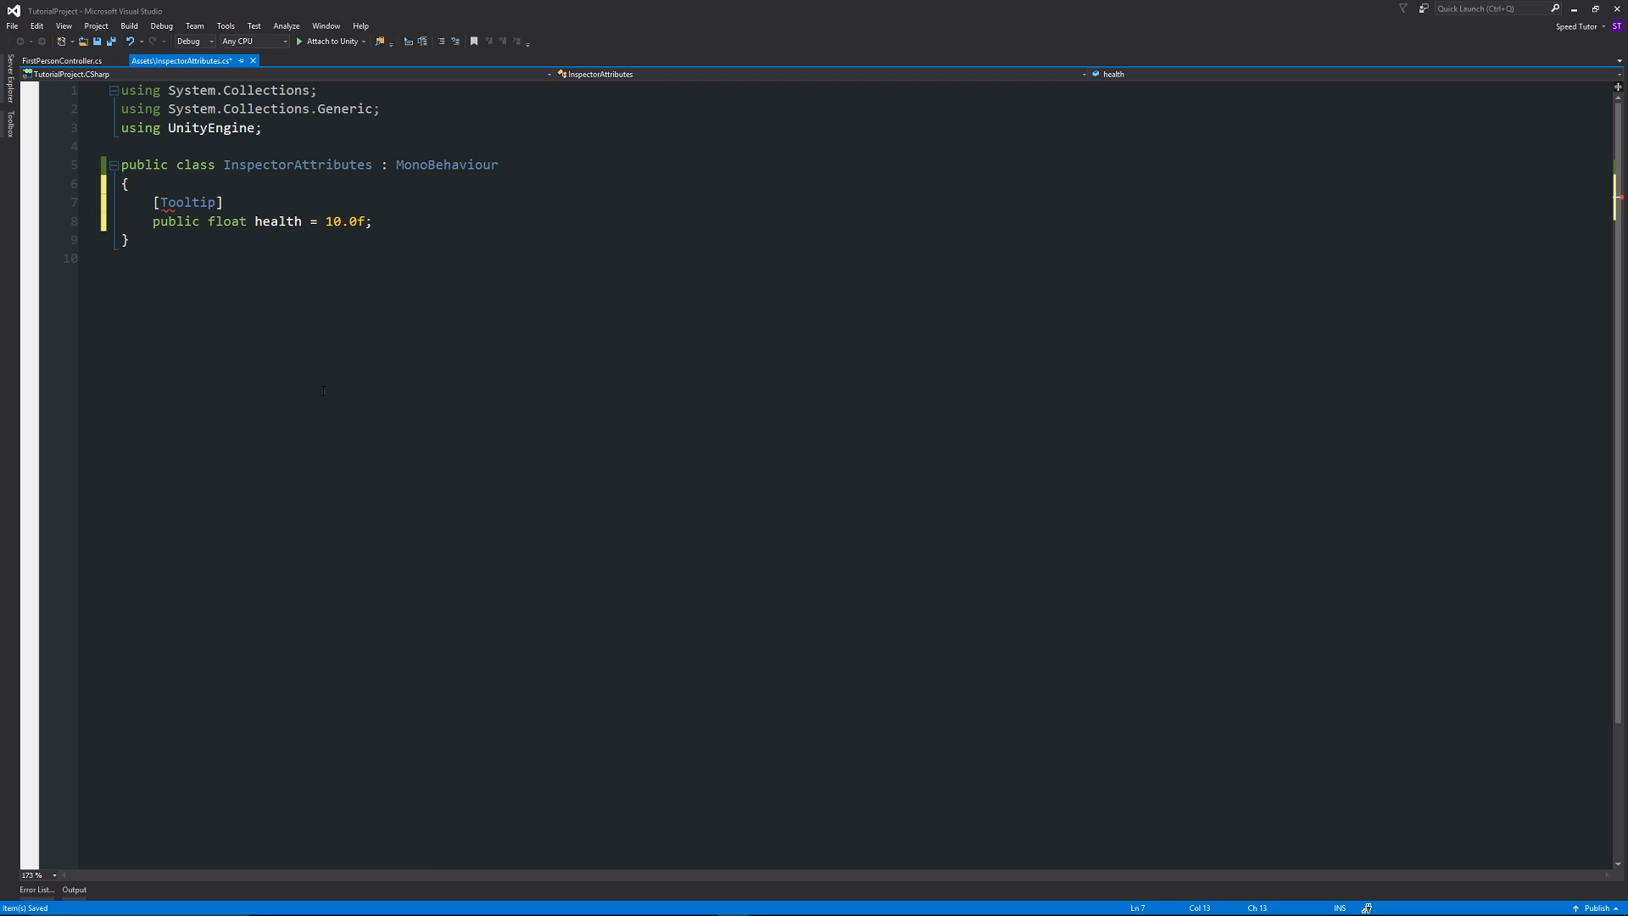
{"action": "type", "text": "()"}
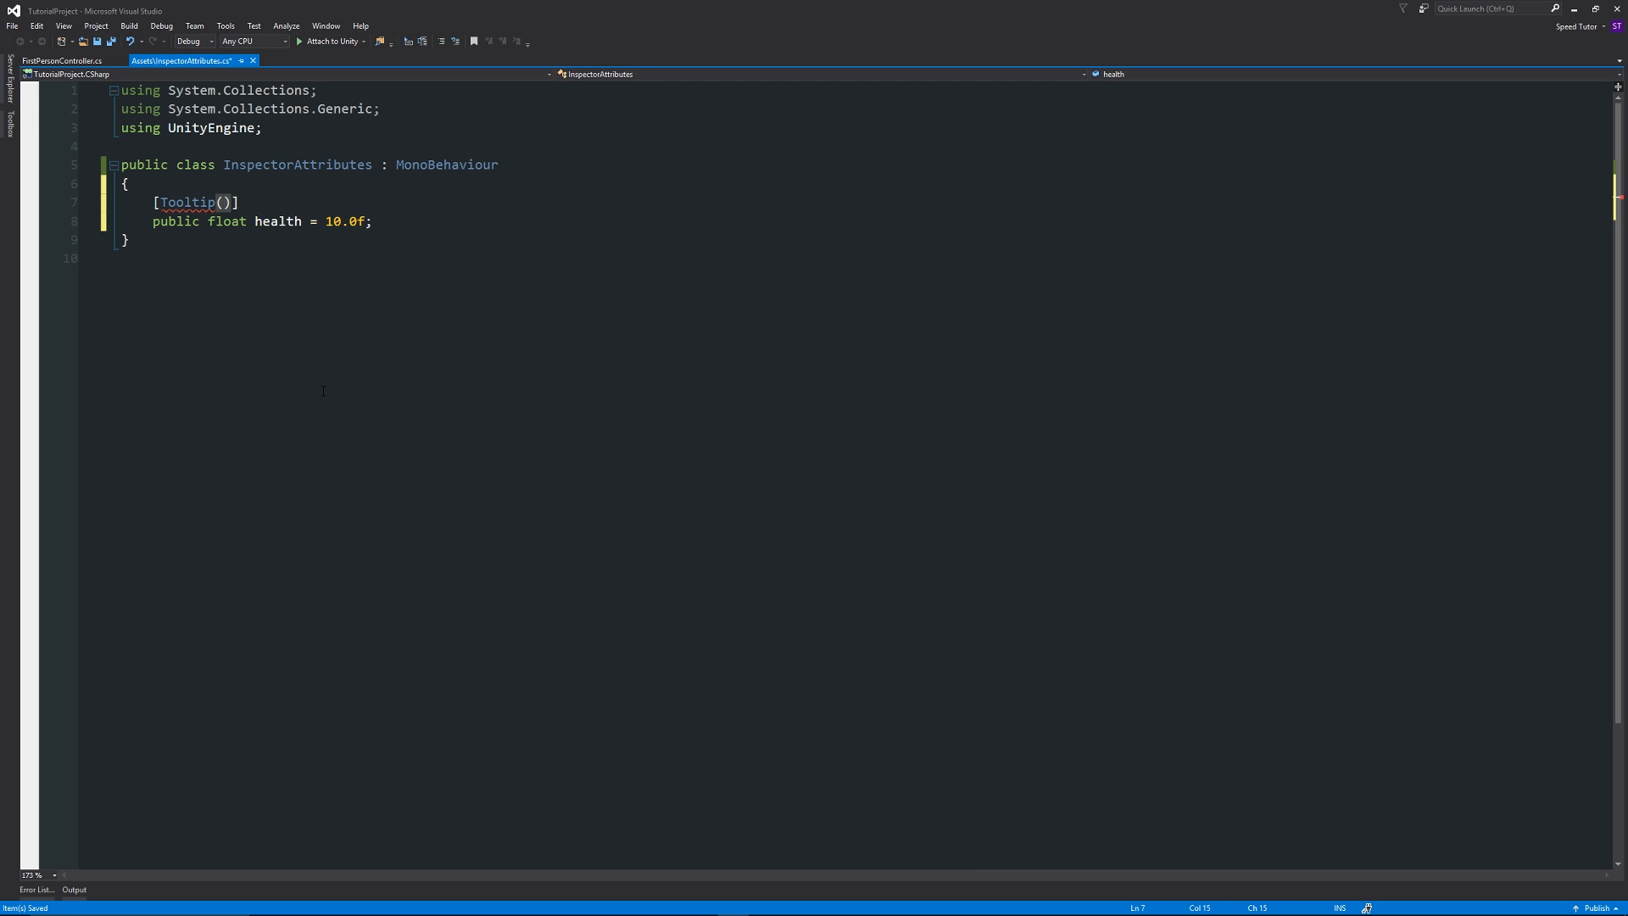
{"action": "type", "text": "\"\""}
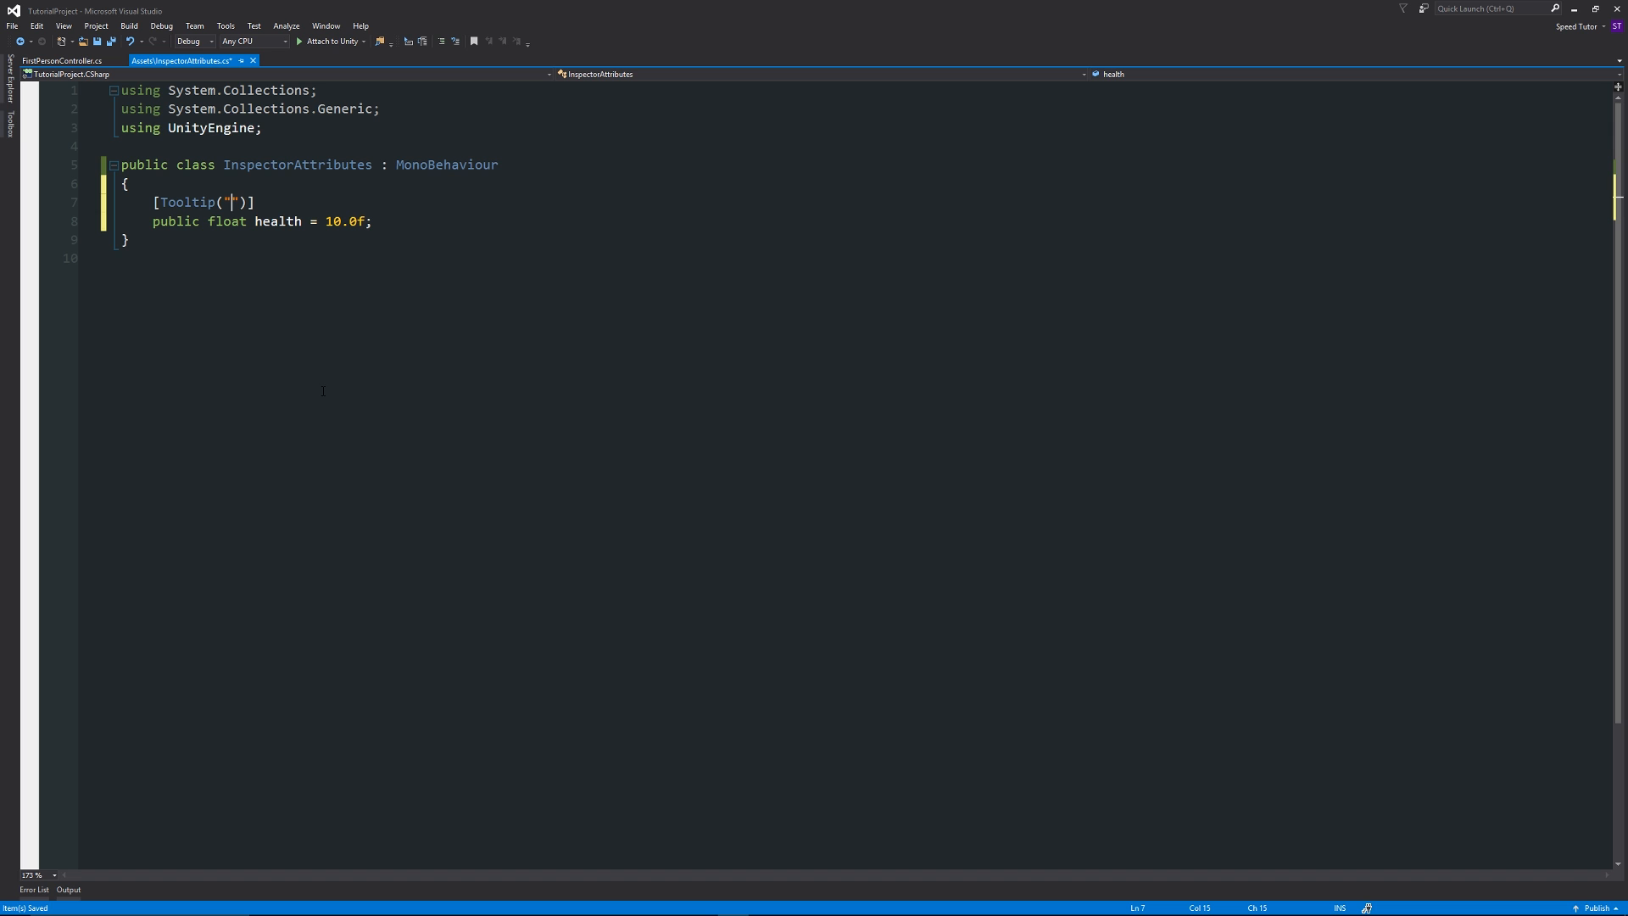
- Fill the tooltip string with 'This is the variable for the player's health', fixing a typo
{"action": "type", "text": "This"}
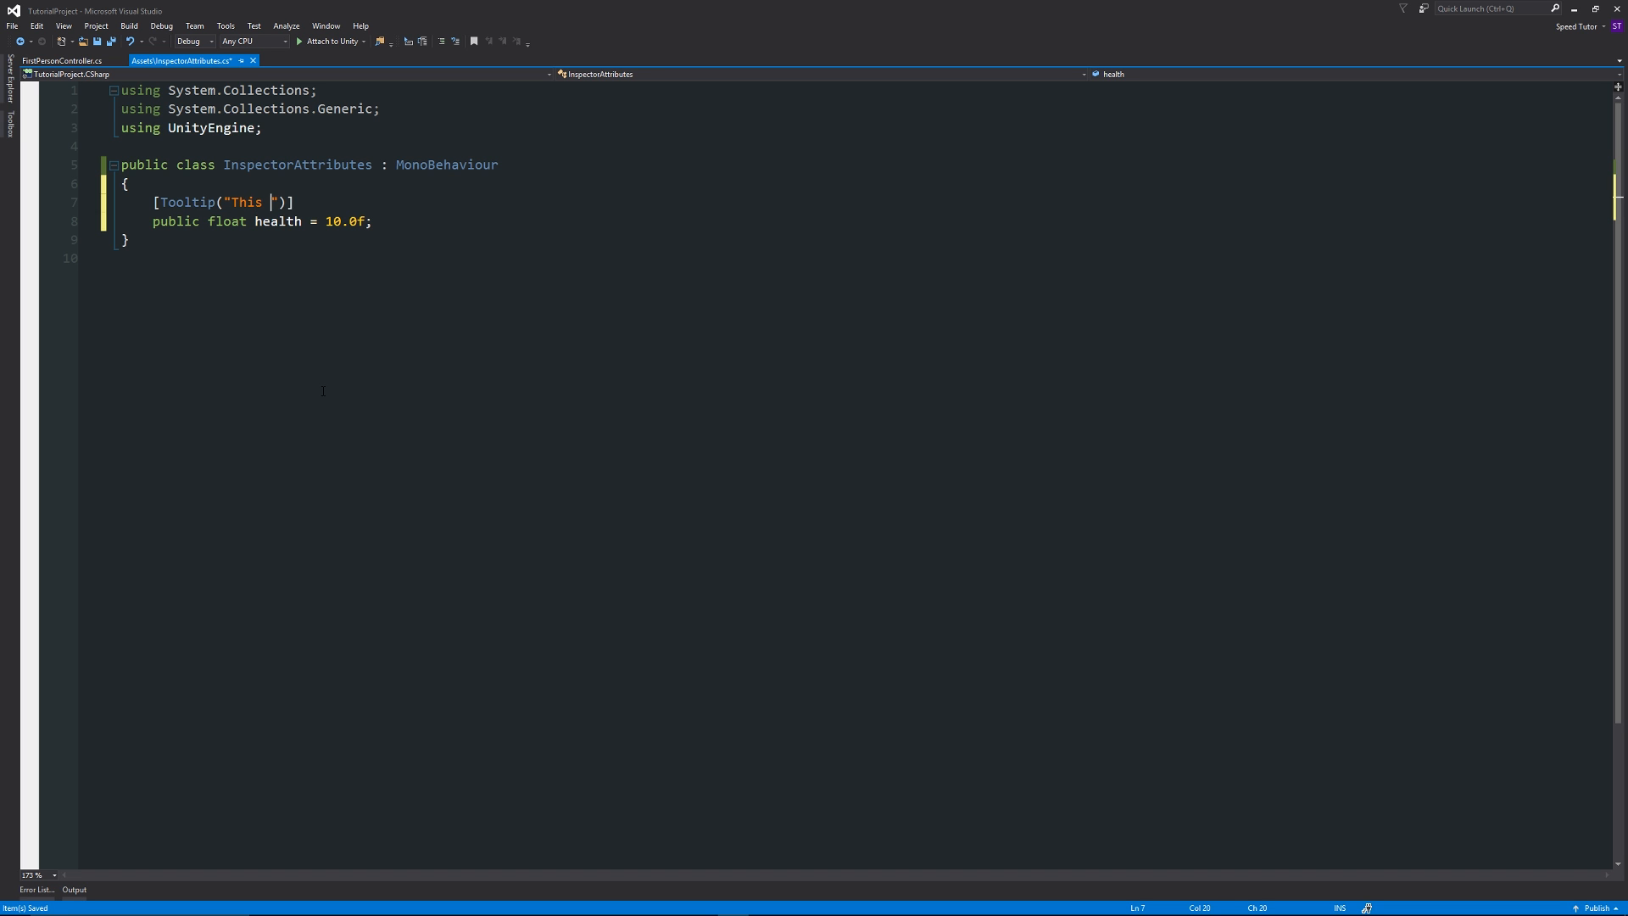
{"action": "type", "text": "is the variable"}
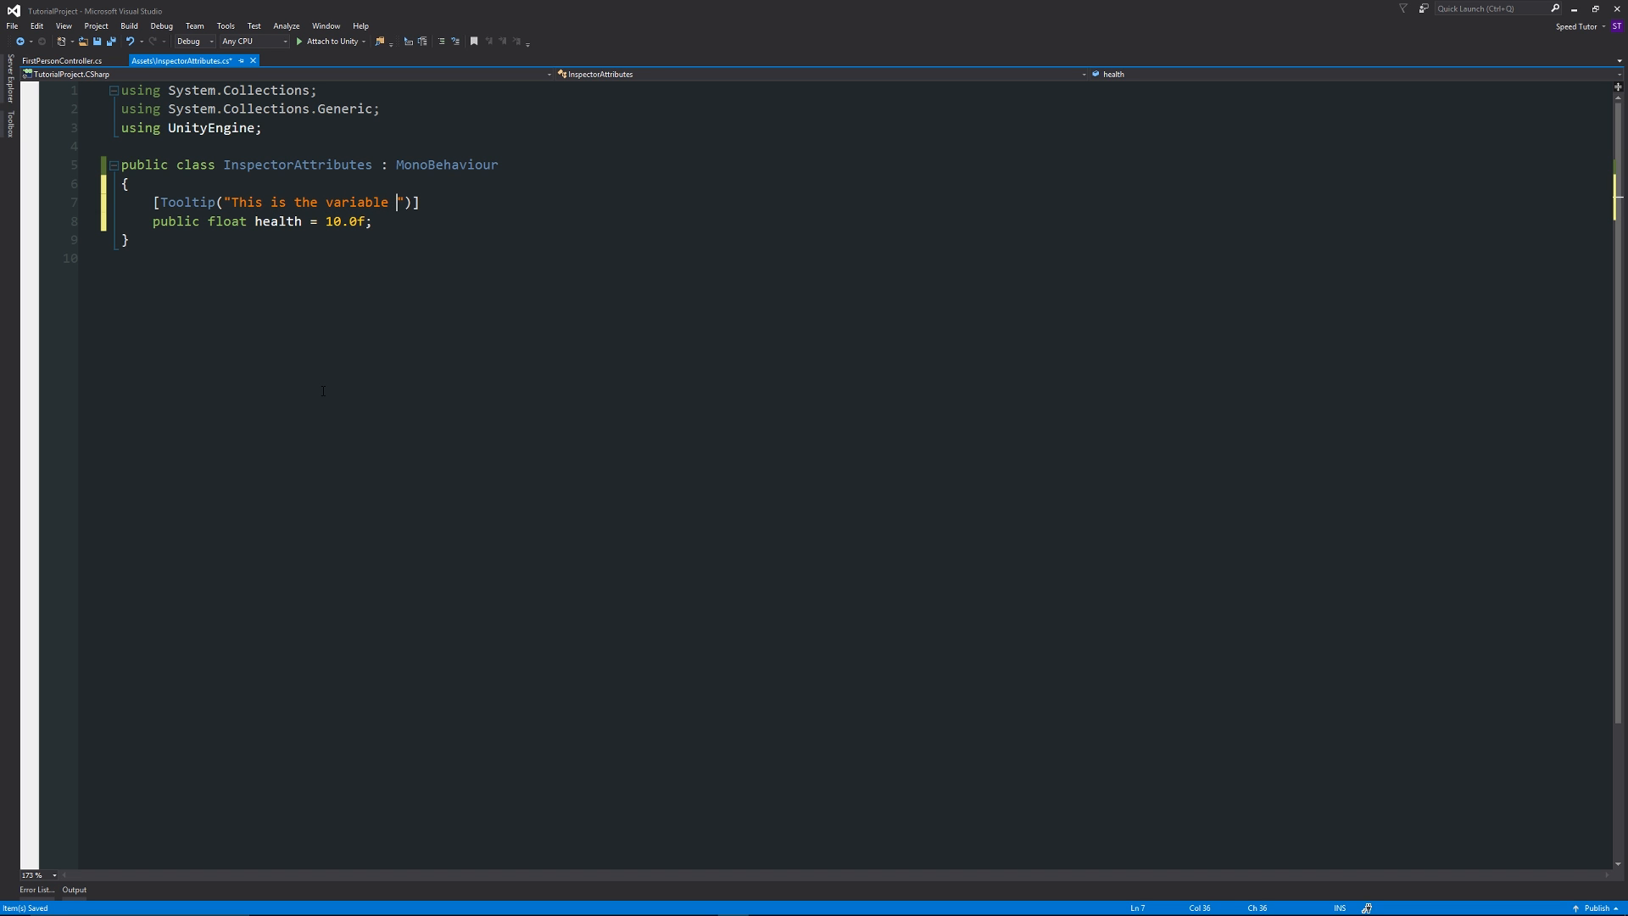
{"action": "type", "text": "for the plalyer"}
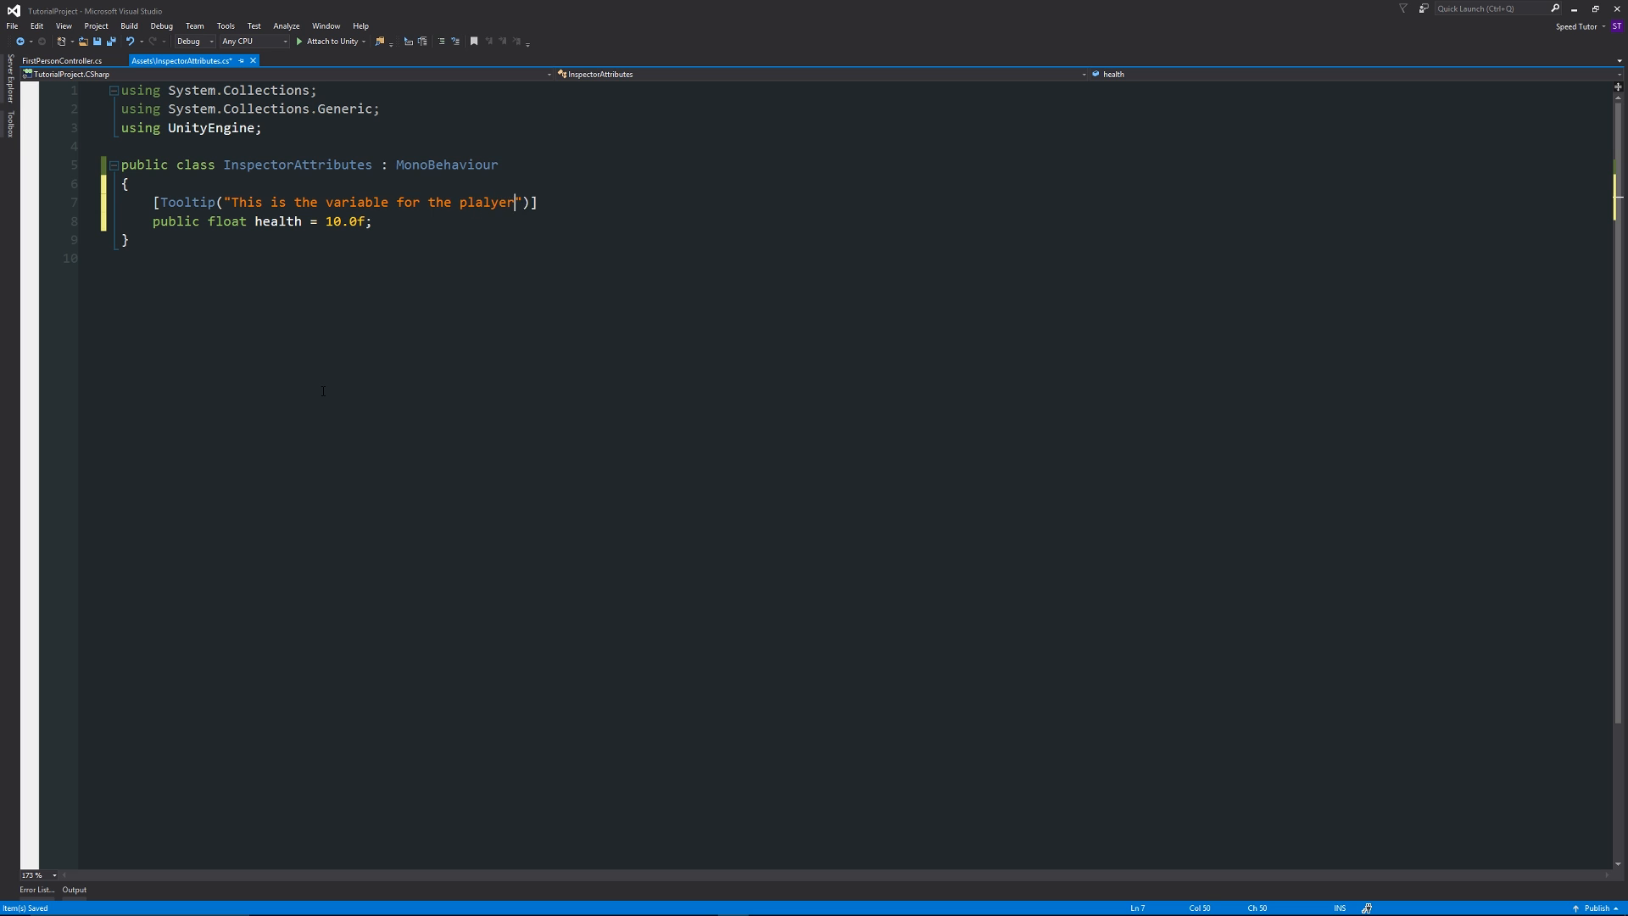
{"action": "key", "text": "Backspace"}
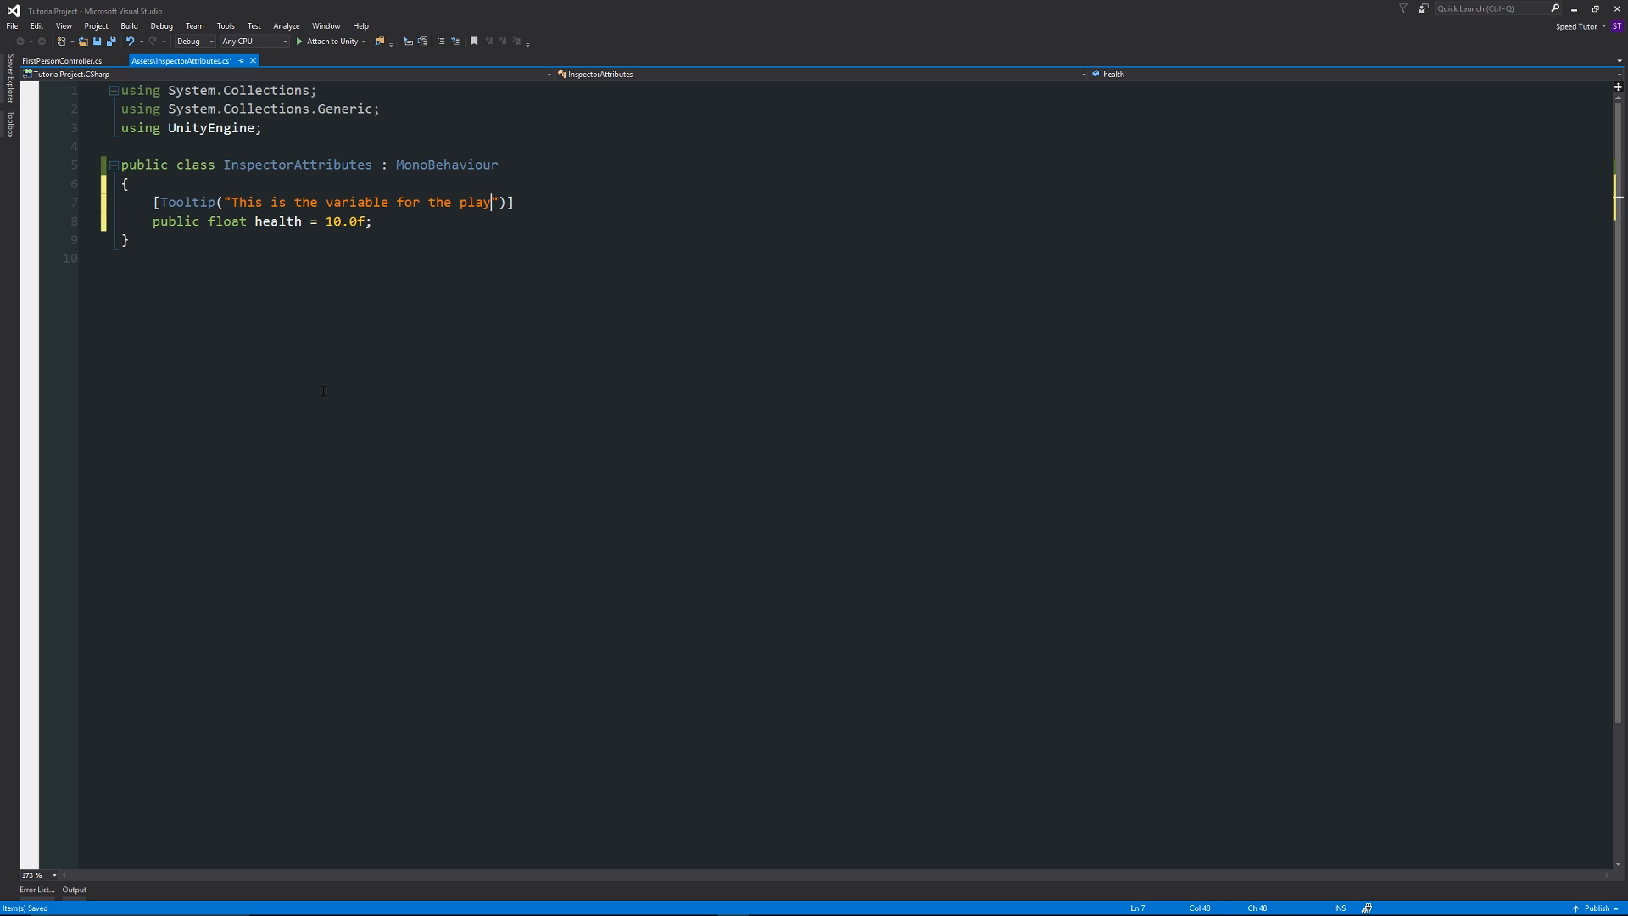
{"action": "type", "text": "s health"}
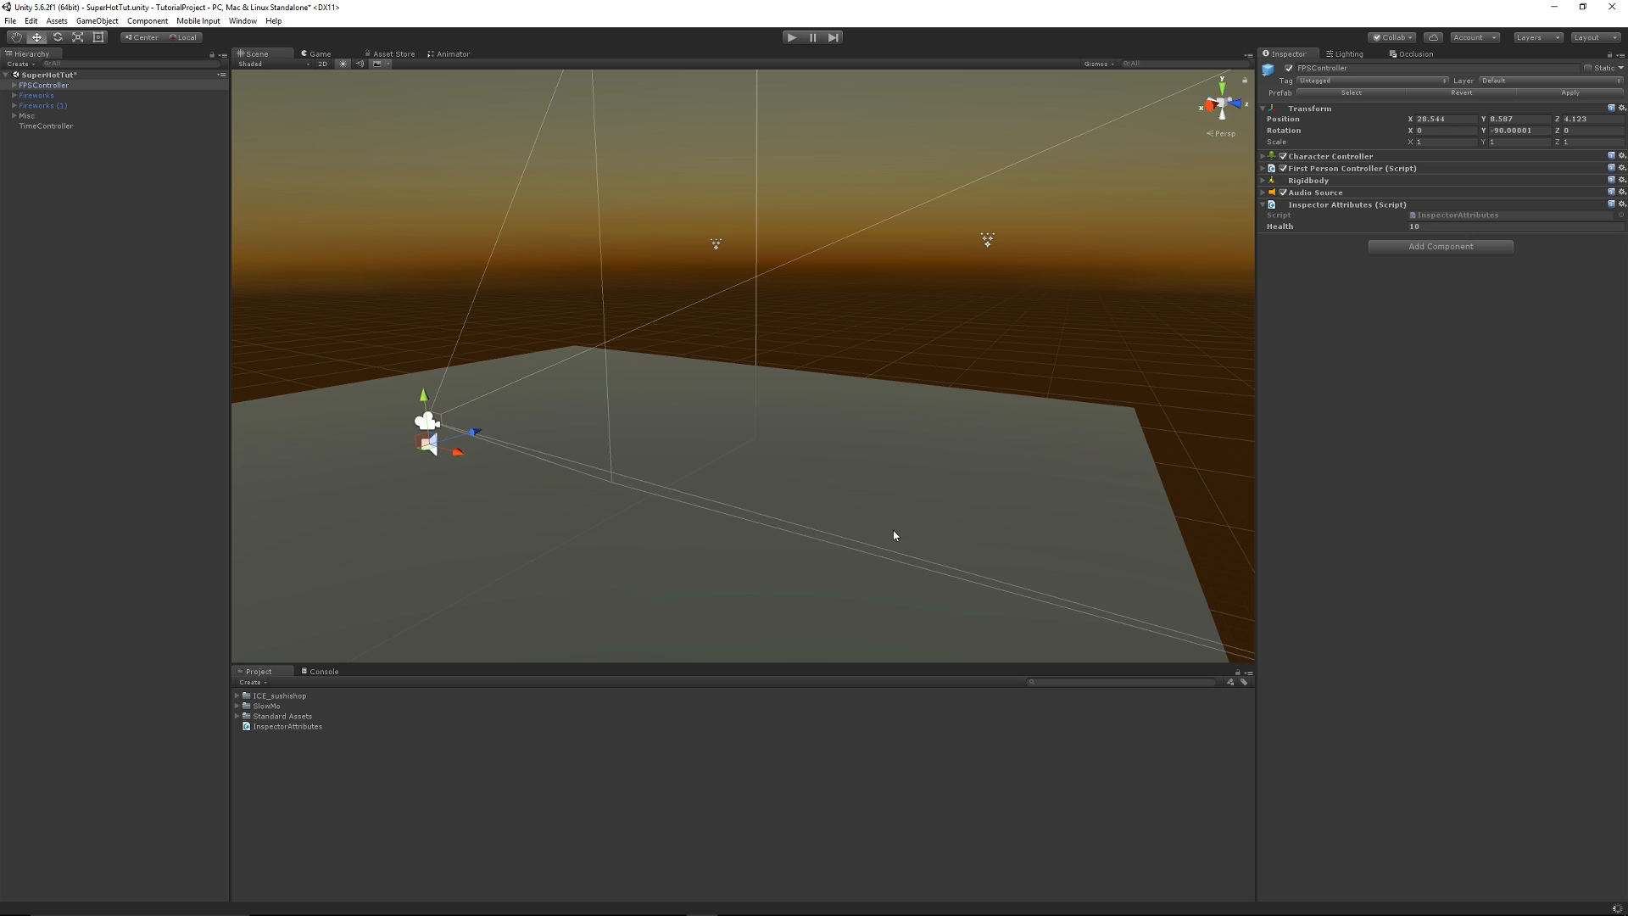
{"action": "mouse_move", "coordinate": [1354, 239]}
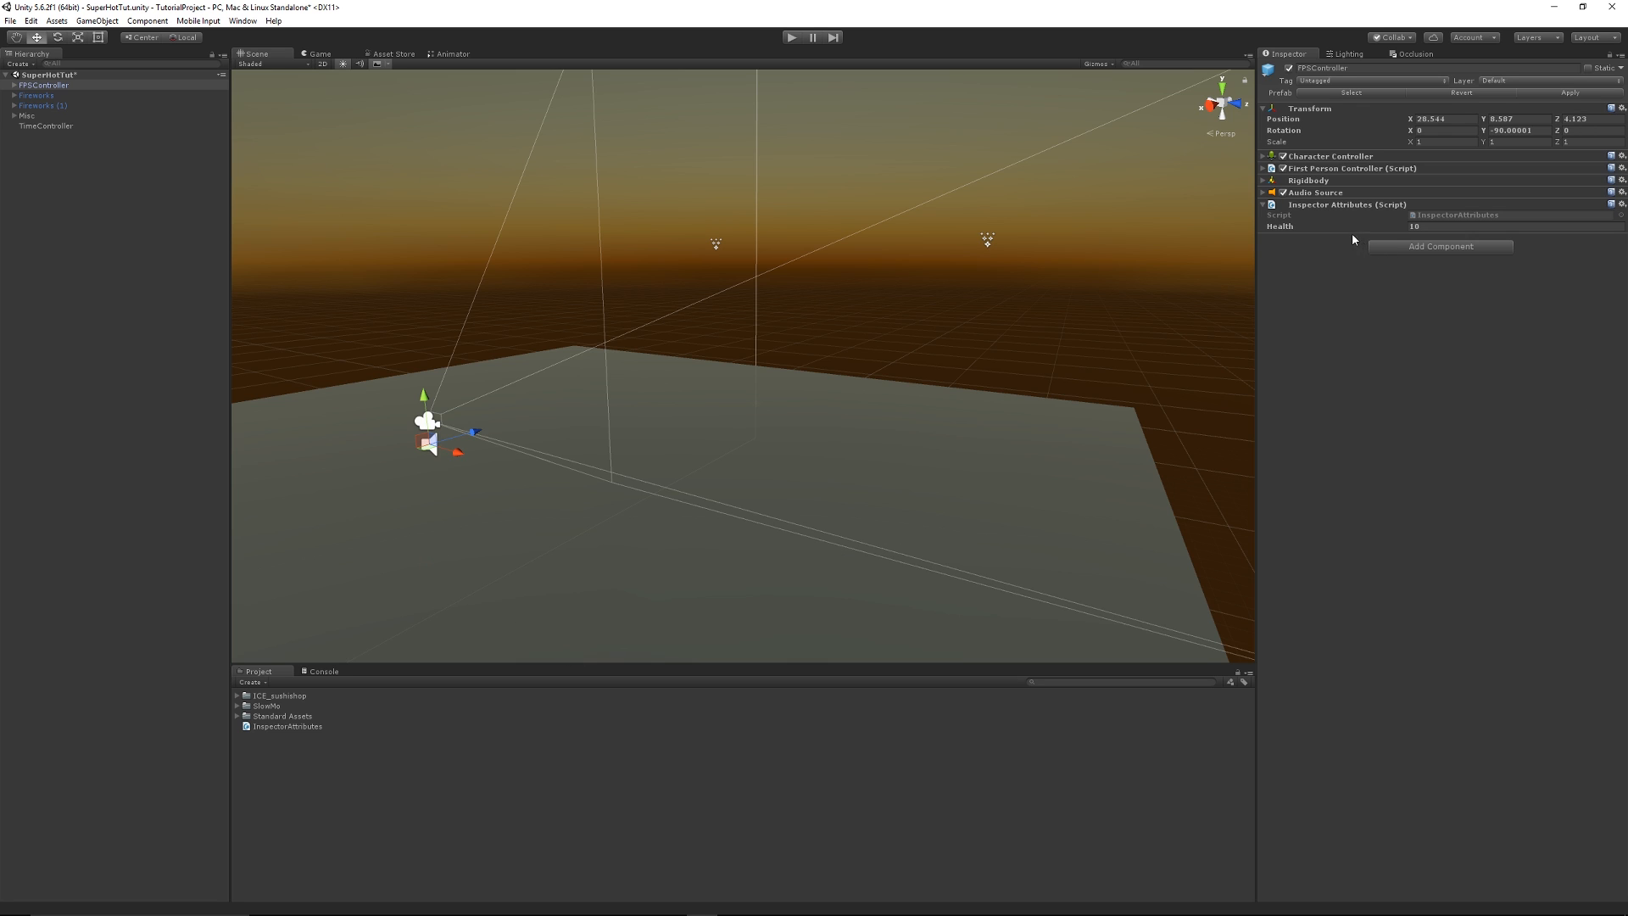
{"action": "mouse_move", "coordinate": [1312, 325]}
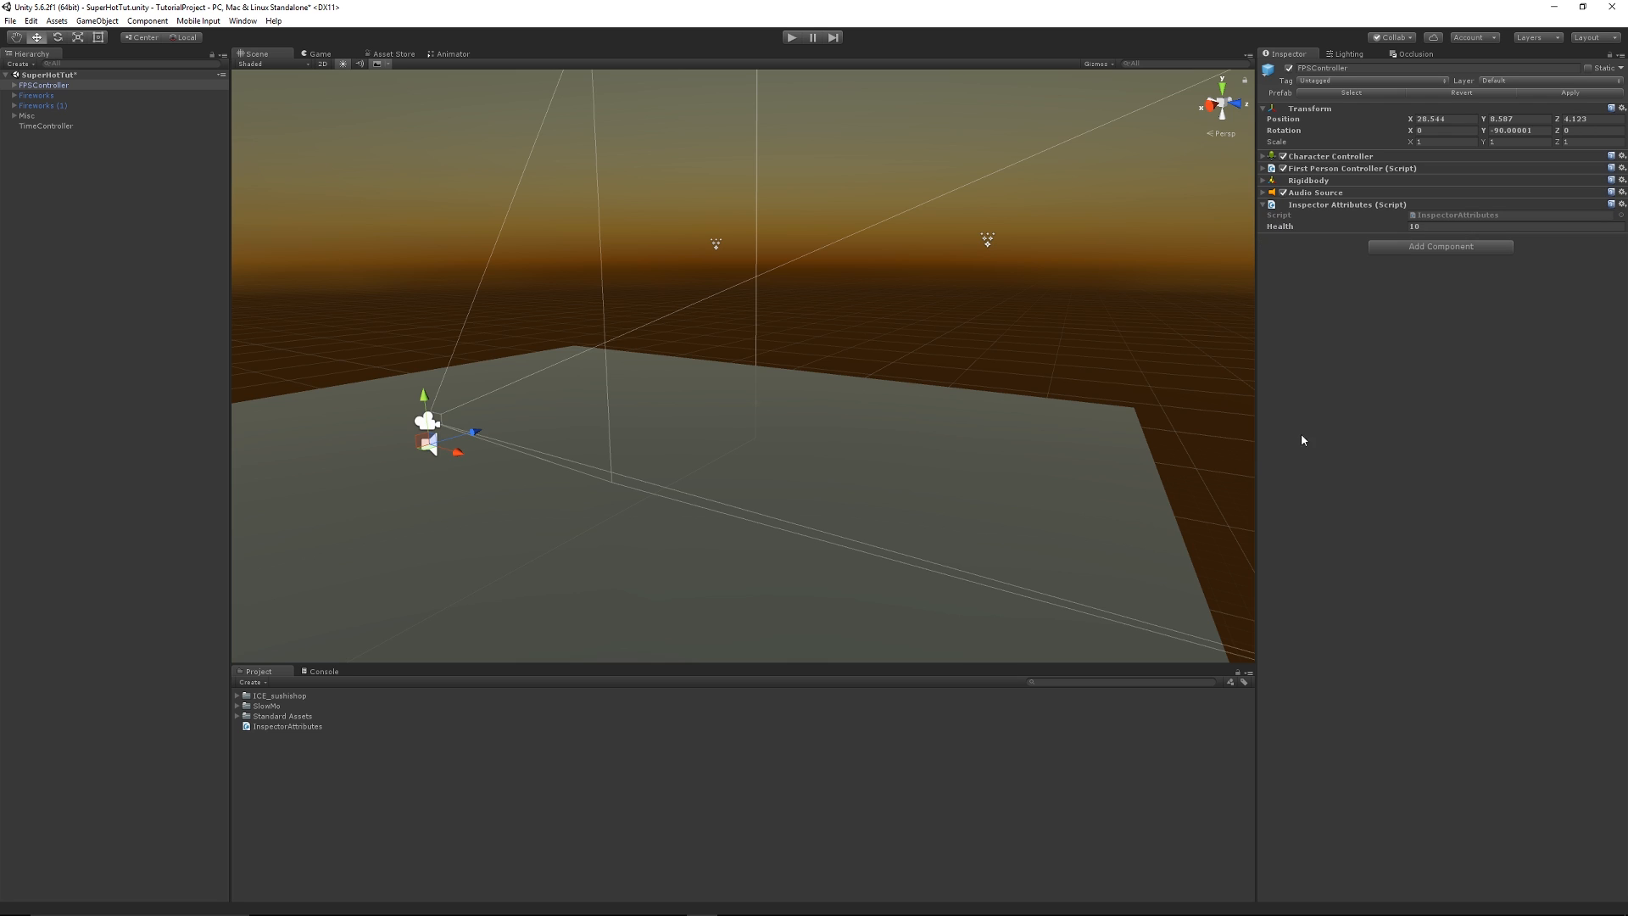
{"action": "mouse_move", "coordinate": [375, 490]}
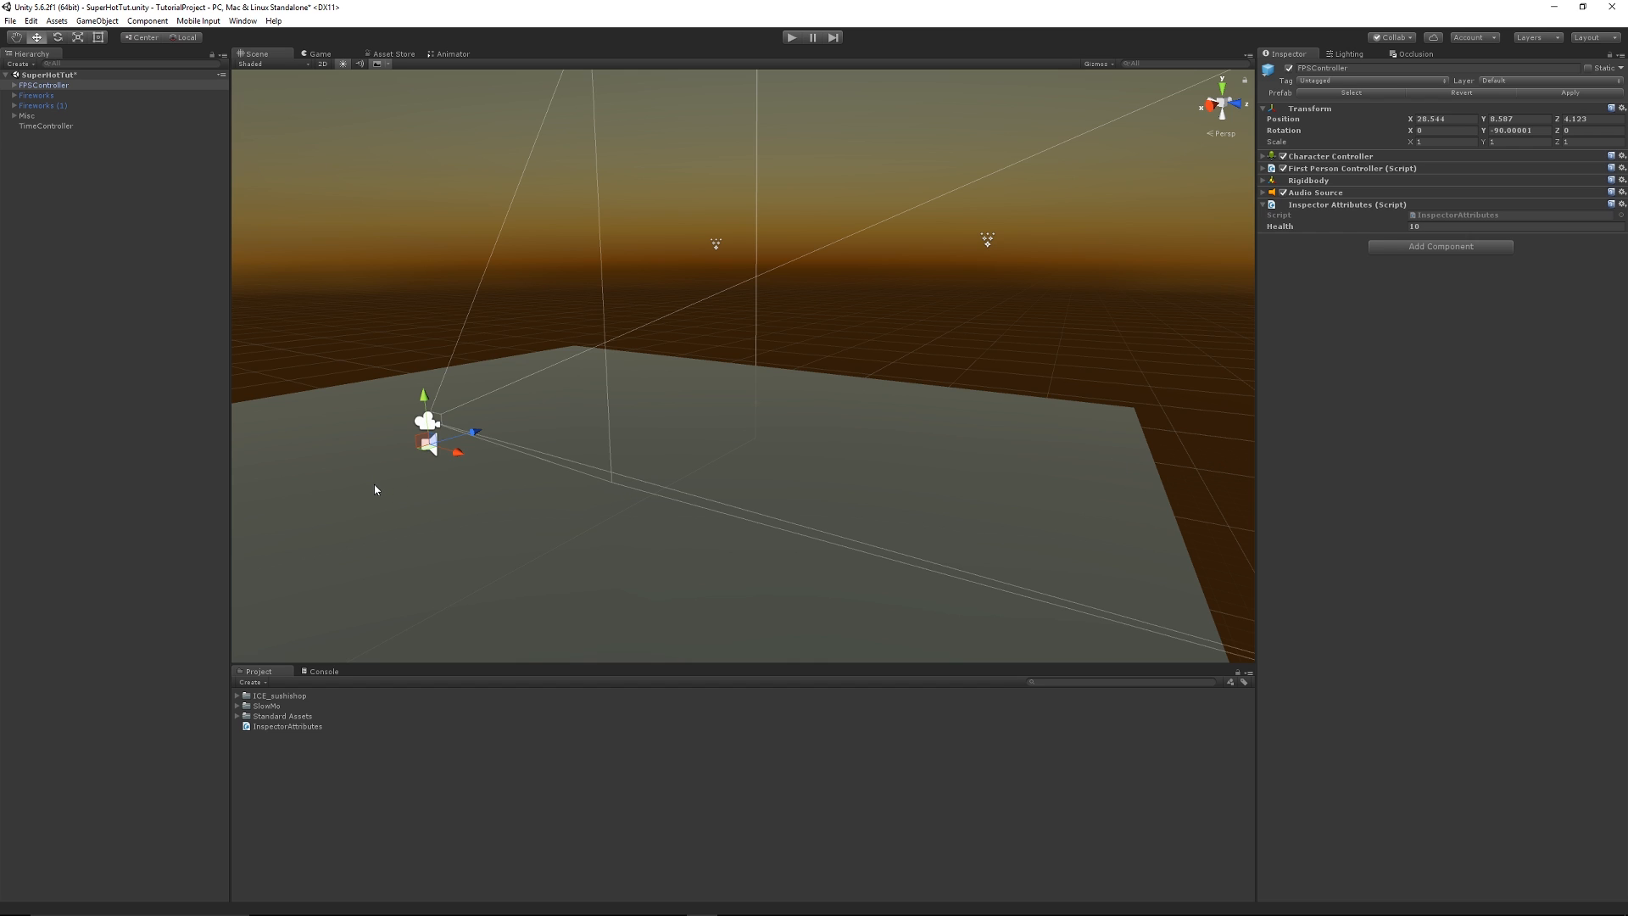
{"action": "mouse_move", "coordinate": [354, 499]}
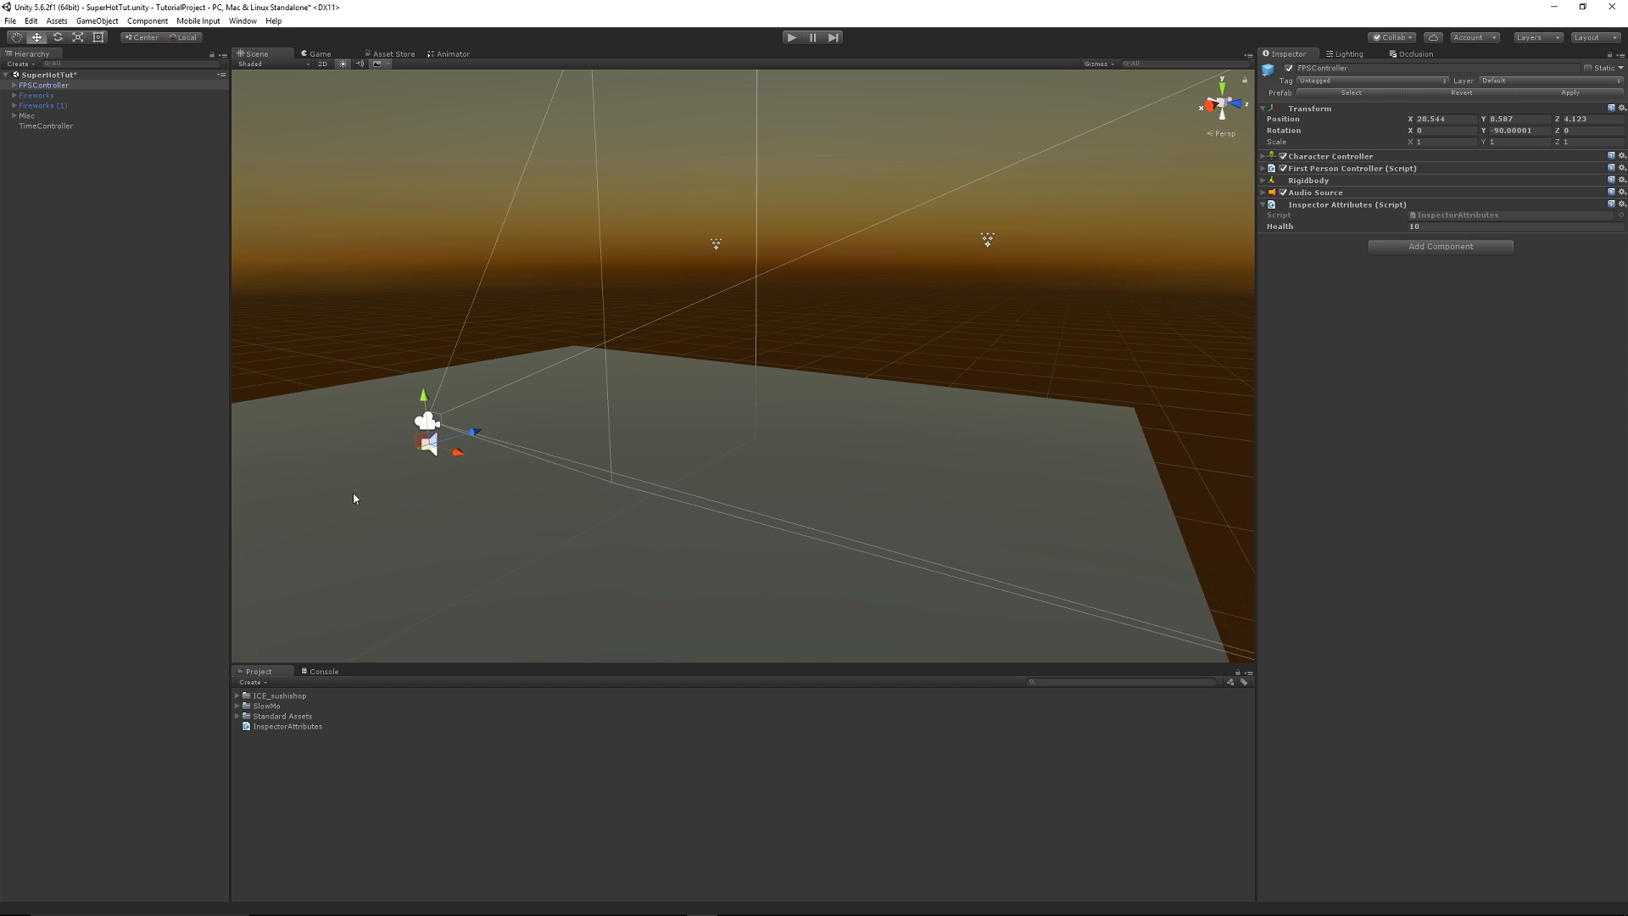